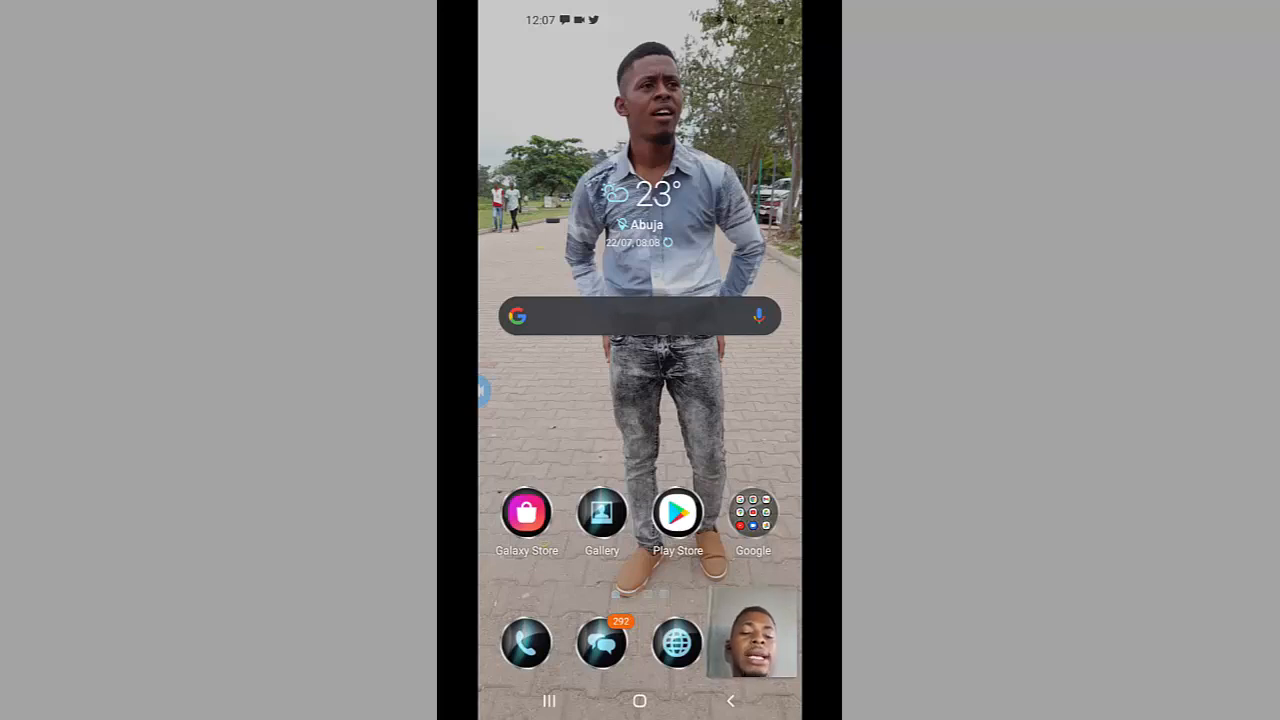
- Launch Chrome from the Google apps folder on the home screen
click(752, 512)
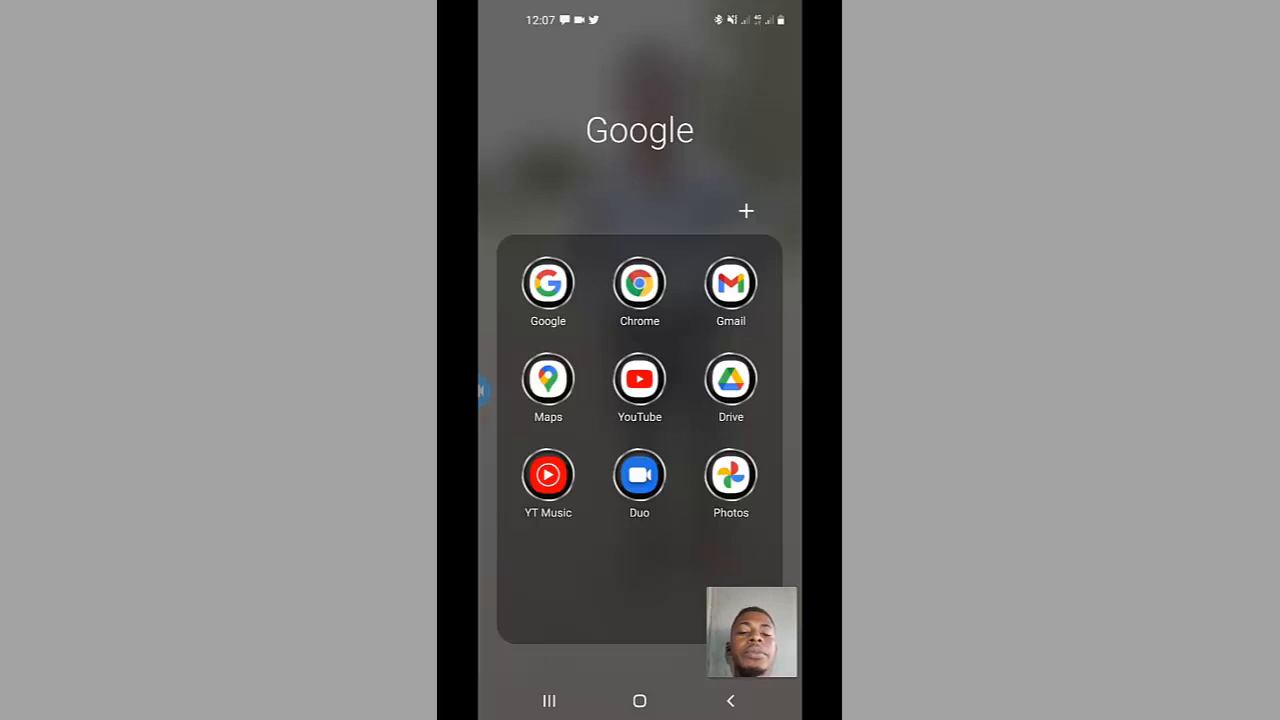
click(640, 284)
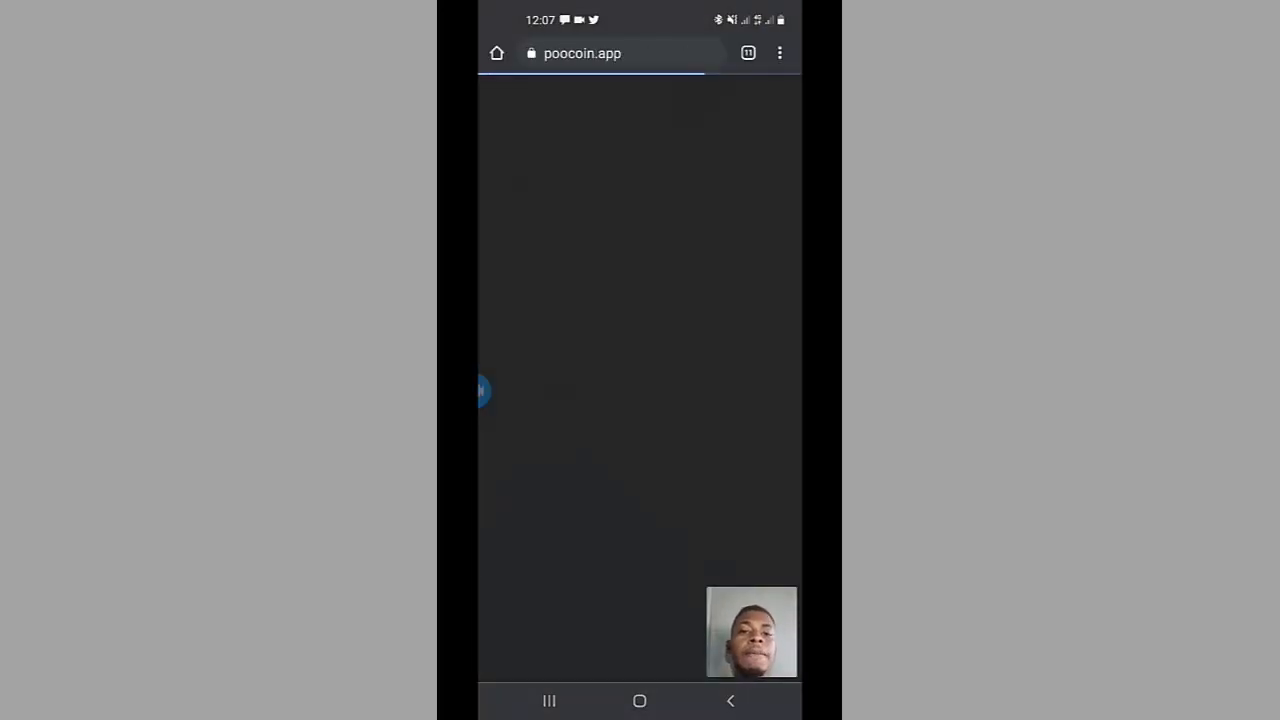
- Search Google for 'poocoin' and load the PooCoin BSC Charts site from the results
click(620, 52)
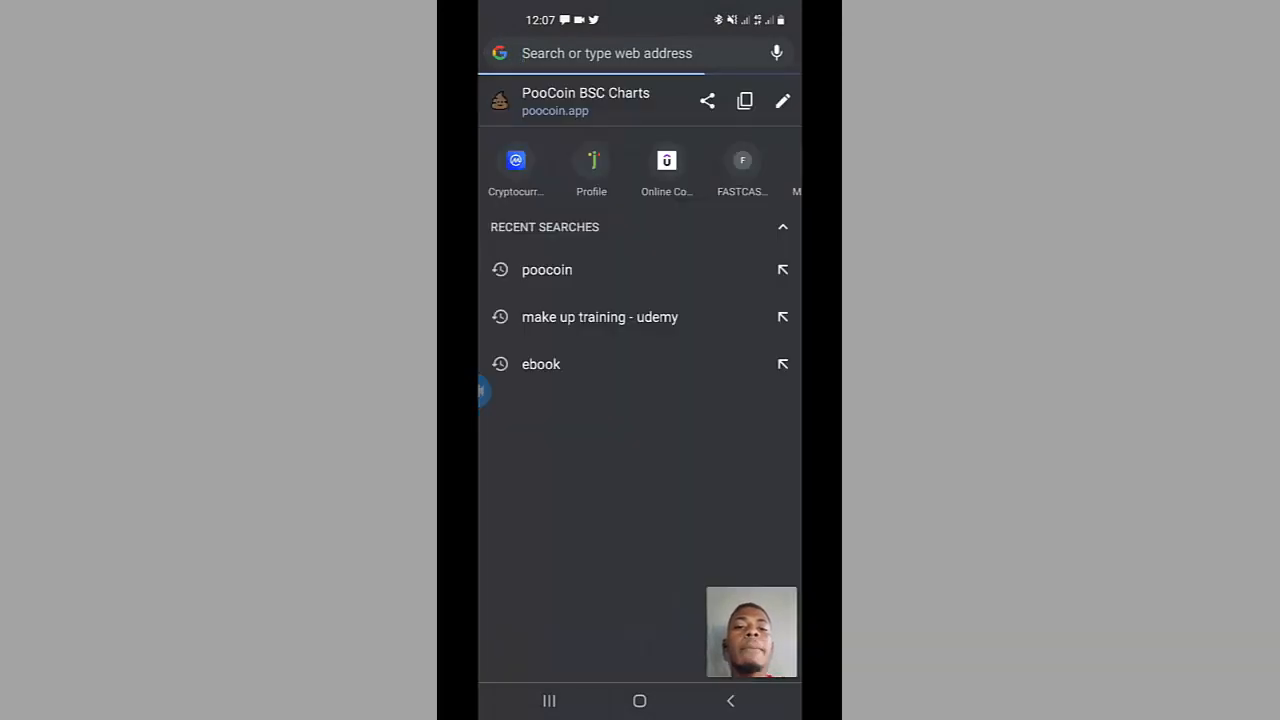
click(606, 52)
text(poo)
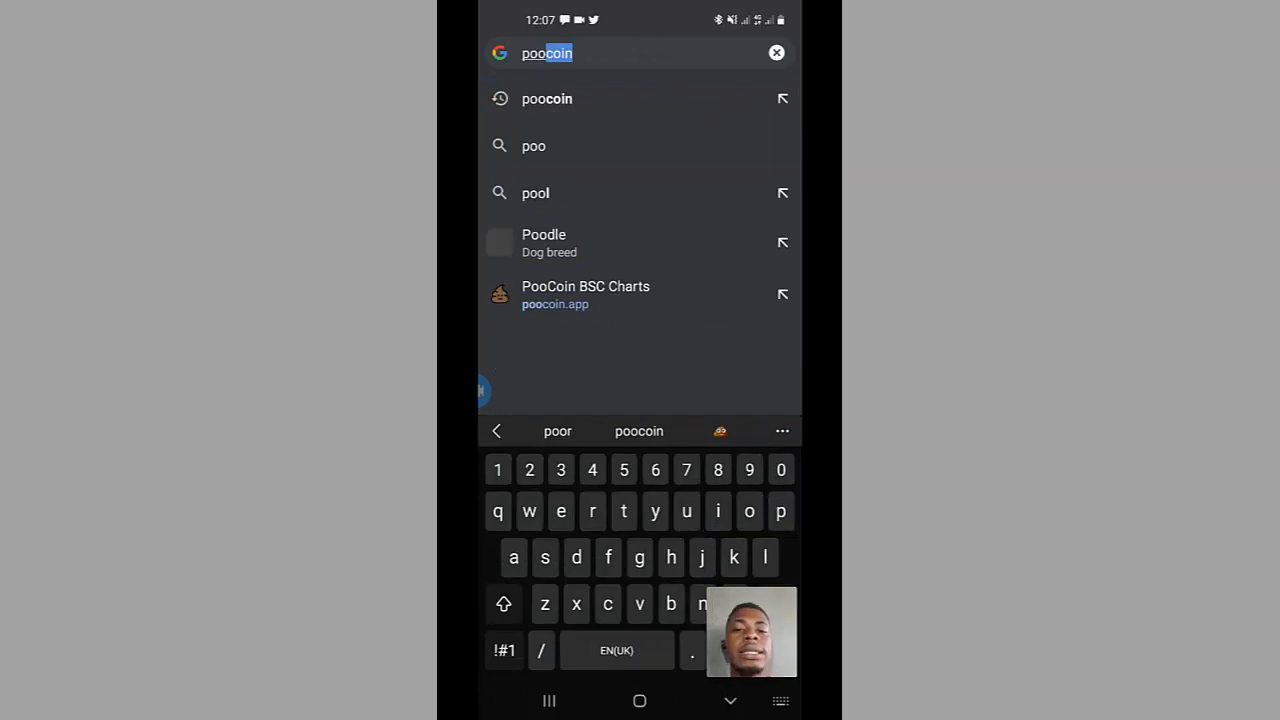
click(548, 98)
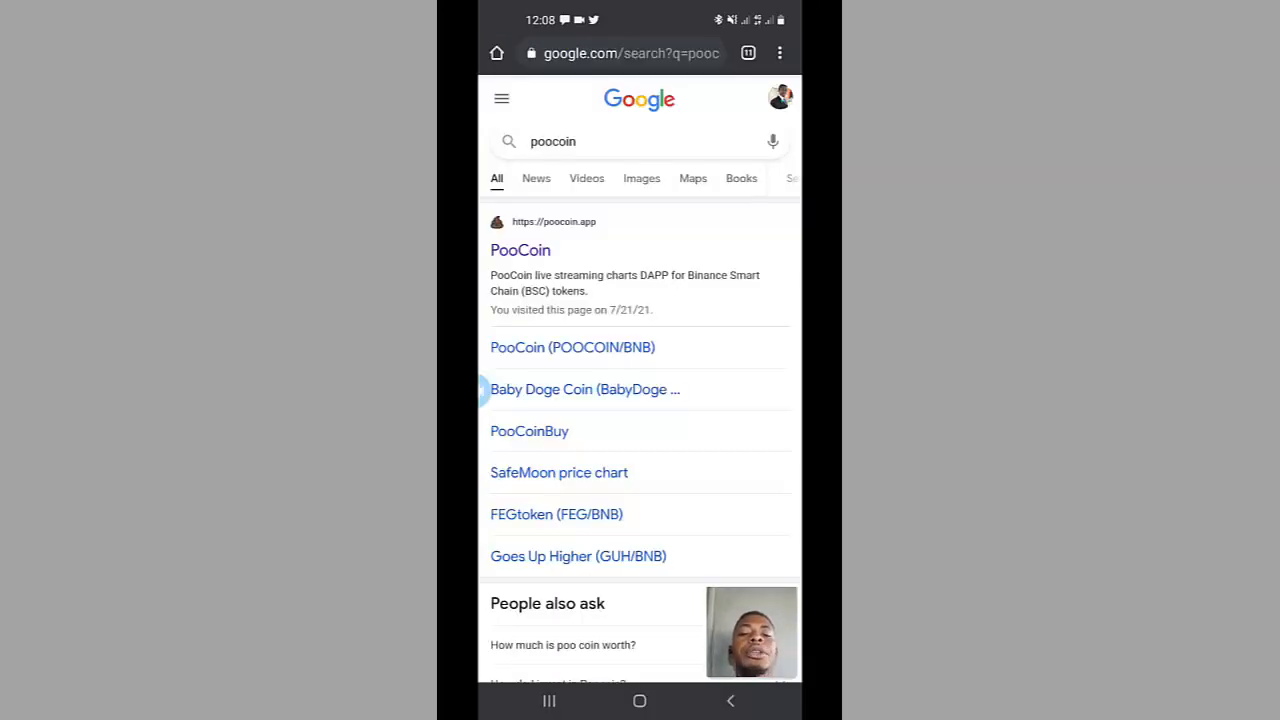
click(520, 250)
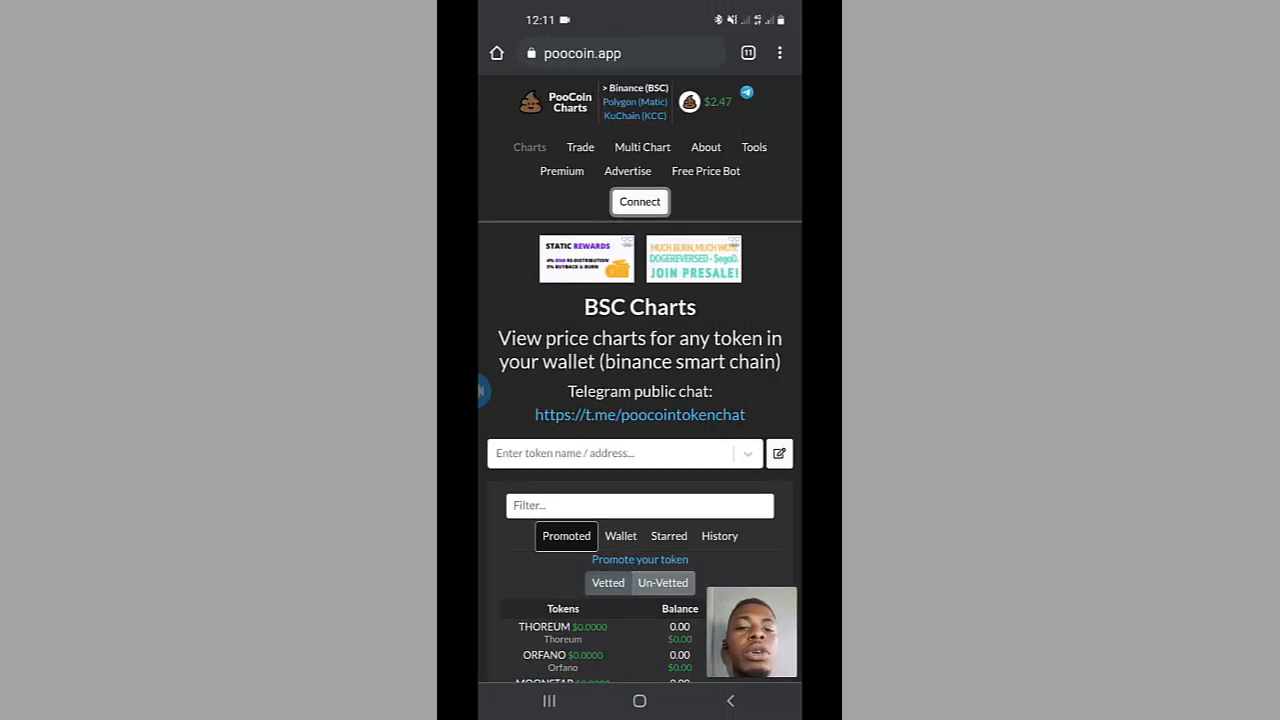
- Start a WalletConnect mobile-wallet connection from PooCoin, handing off to Trust Wallet
click(640, 200)
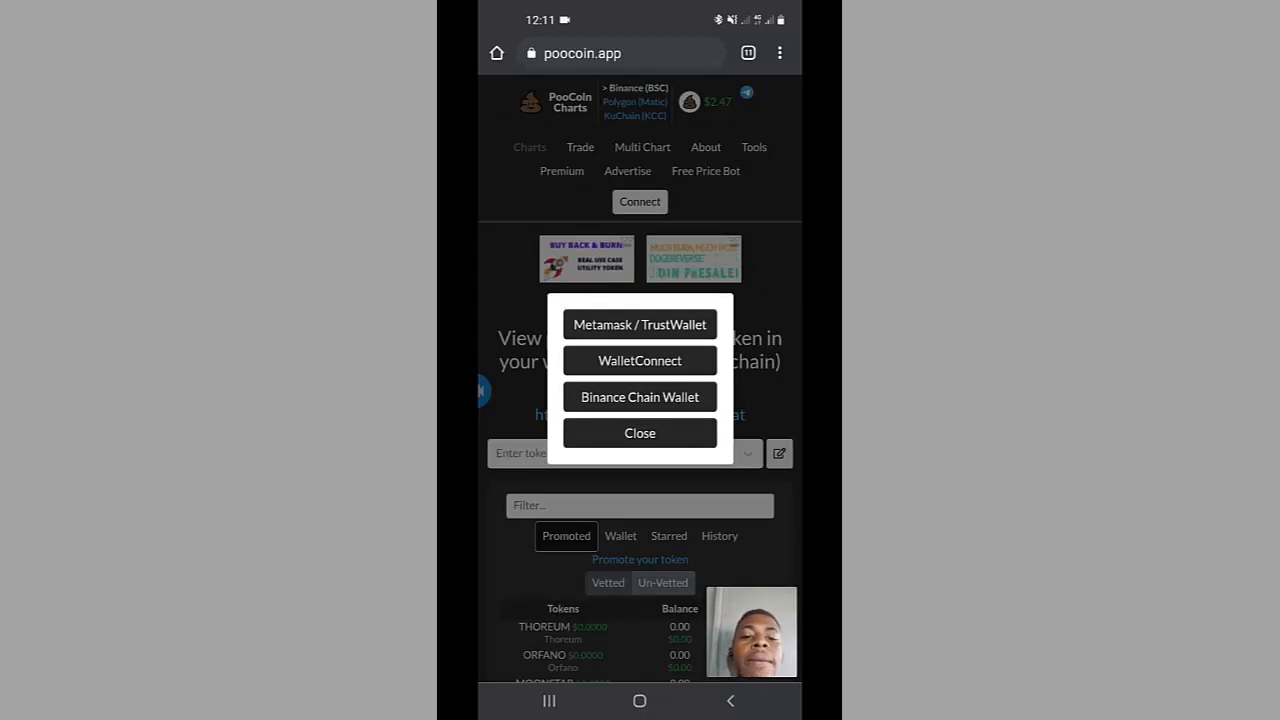
click(640, 360)
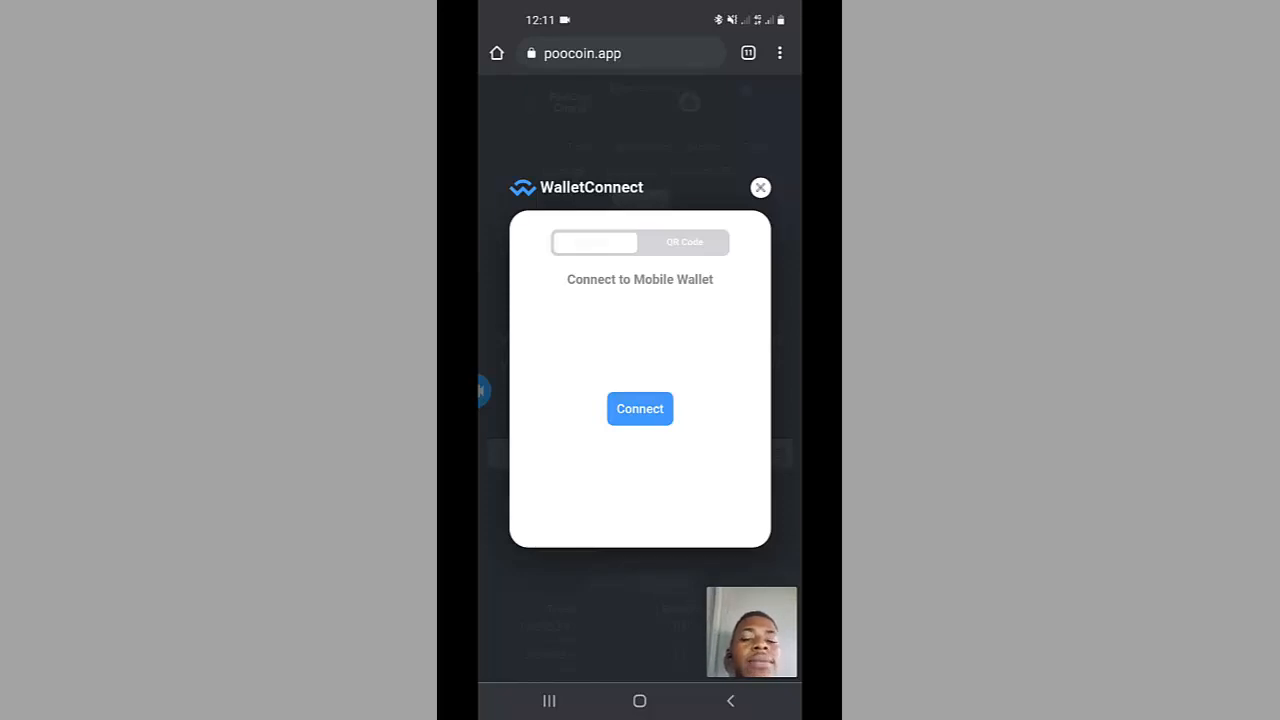
click(640, 408)
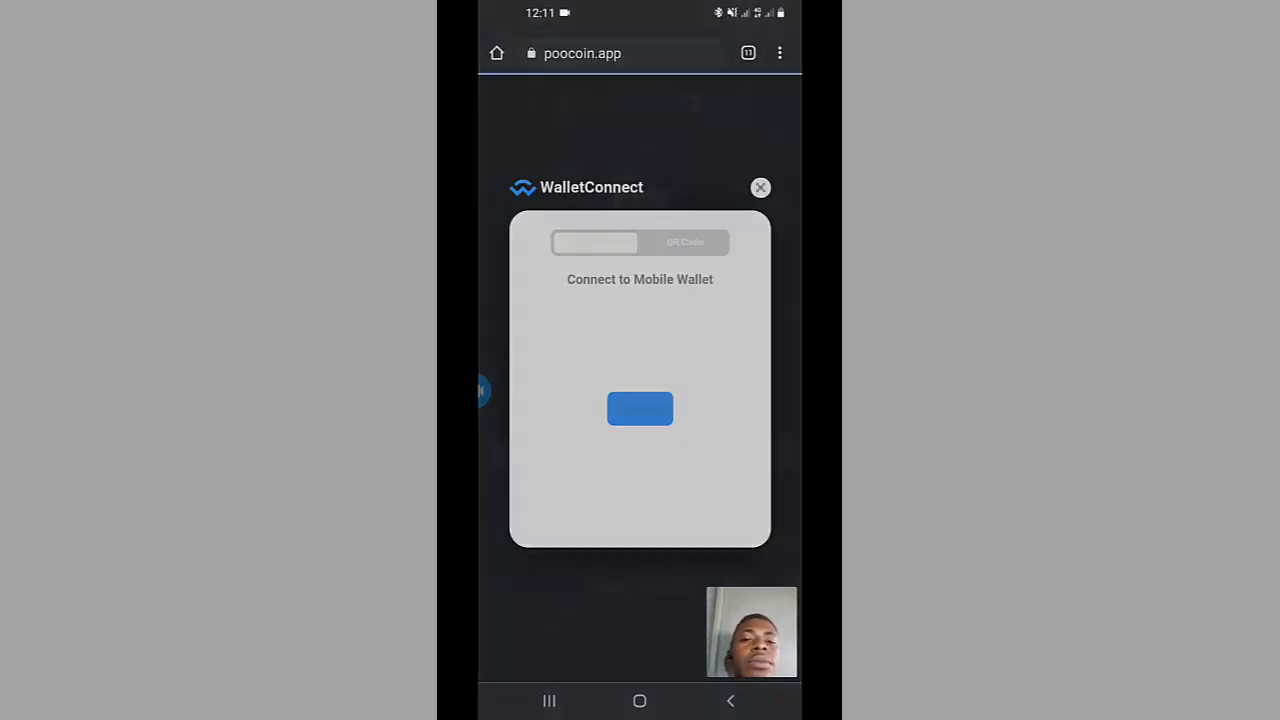
click(640, 408)
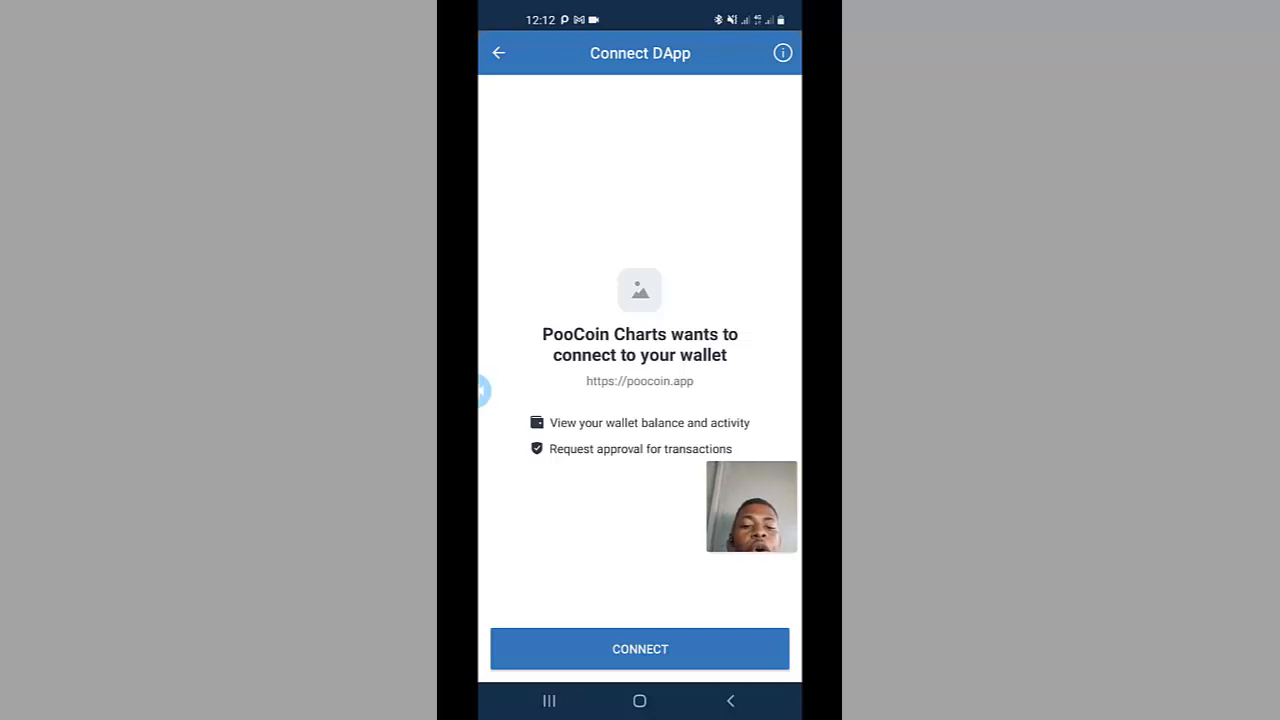
- Approve PooCoin Charts' Connect DApp request in Trust Wallet
click(640, 648)
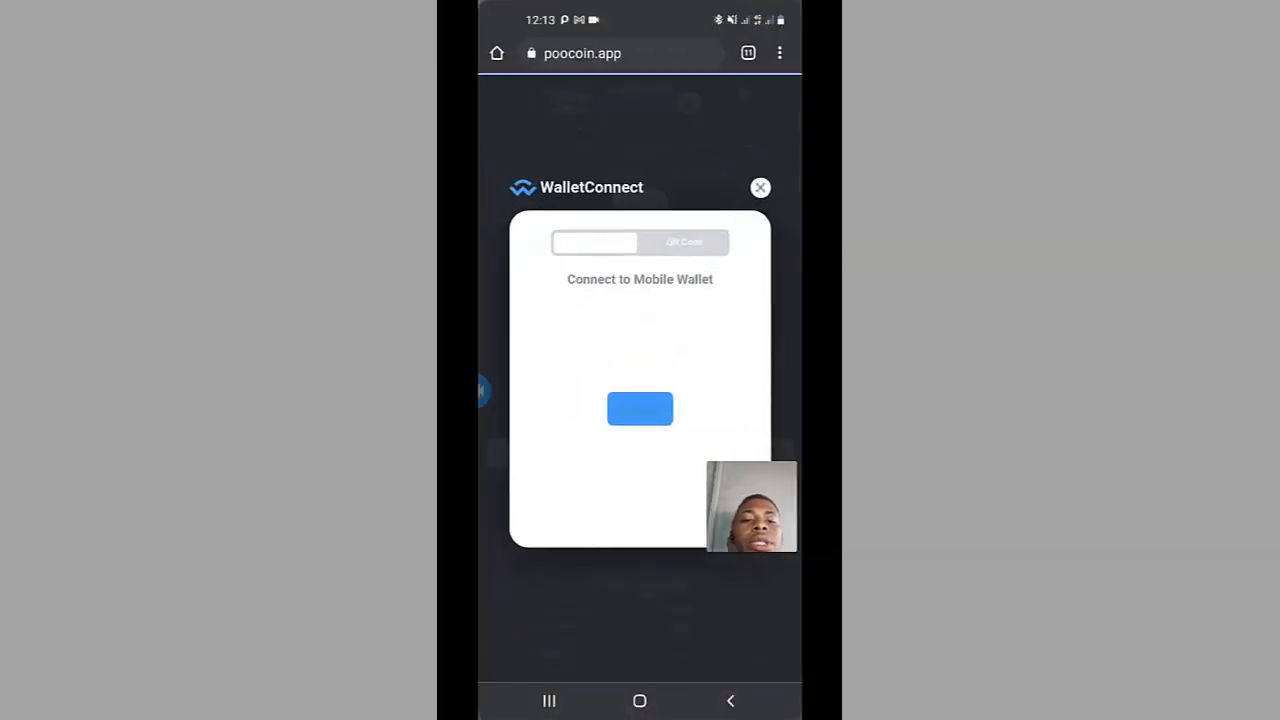
- Dismiss the connection panel and browse the Wallet tab's FEG, BNB and WSU balances
click(760, 188)
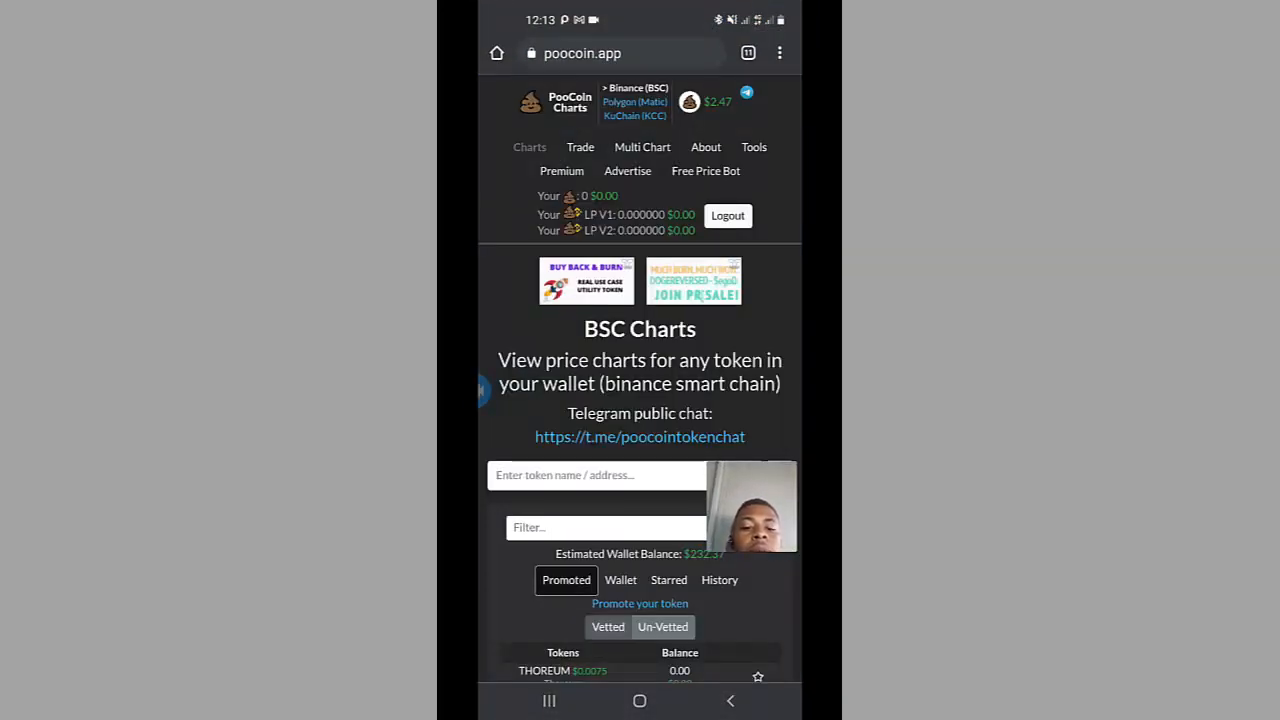
scroll(down, 3)
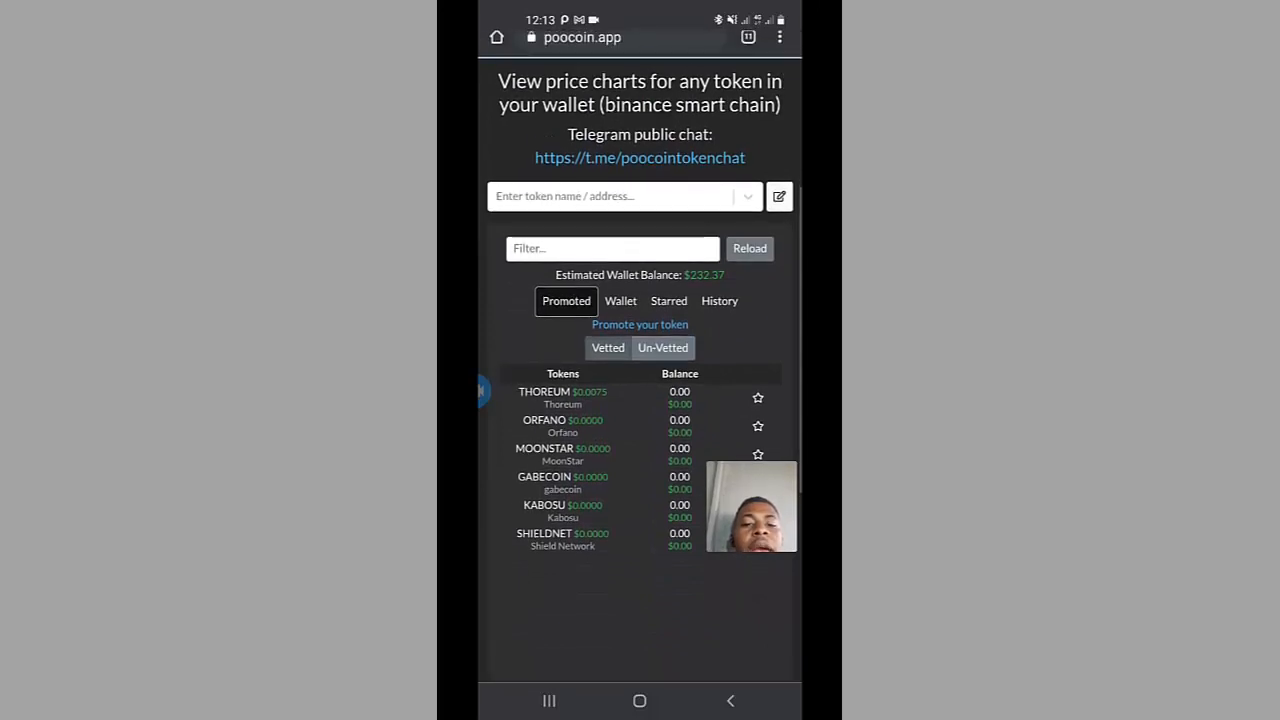
click(620, 300)
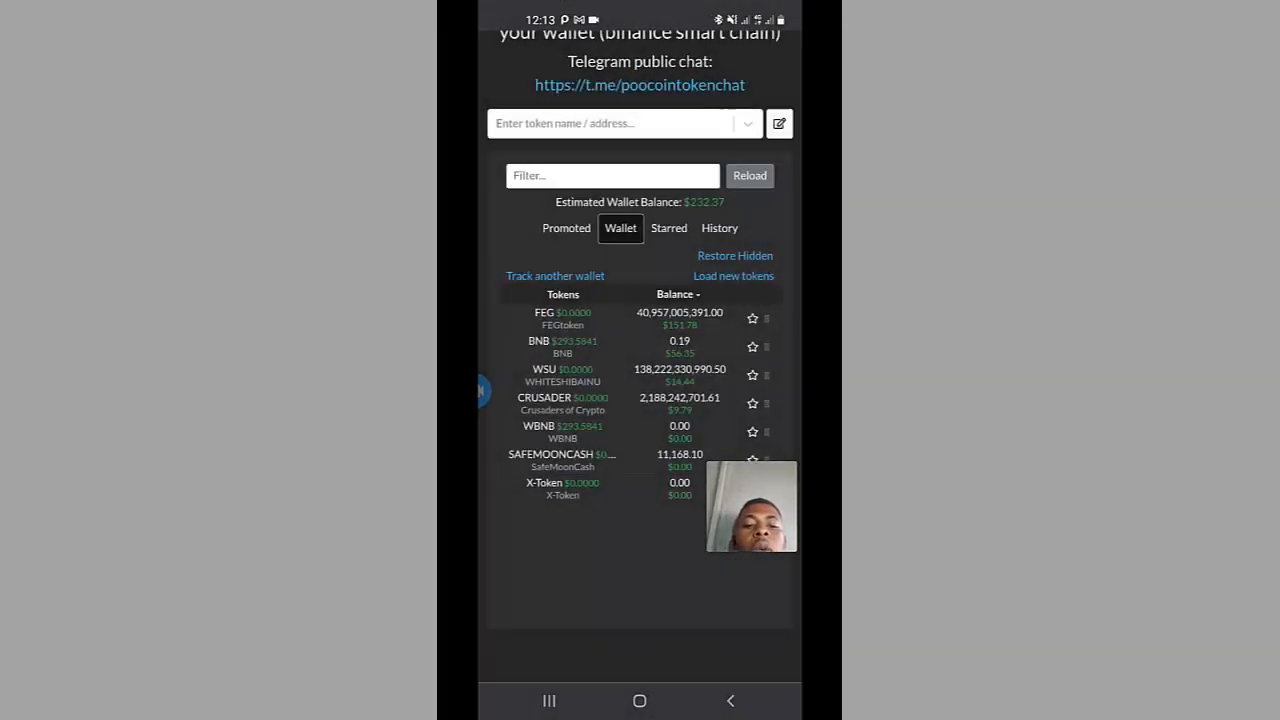
scroll(up, 3)
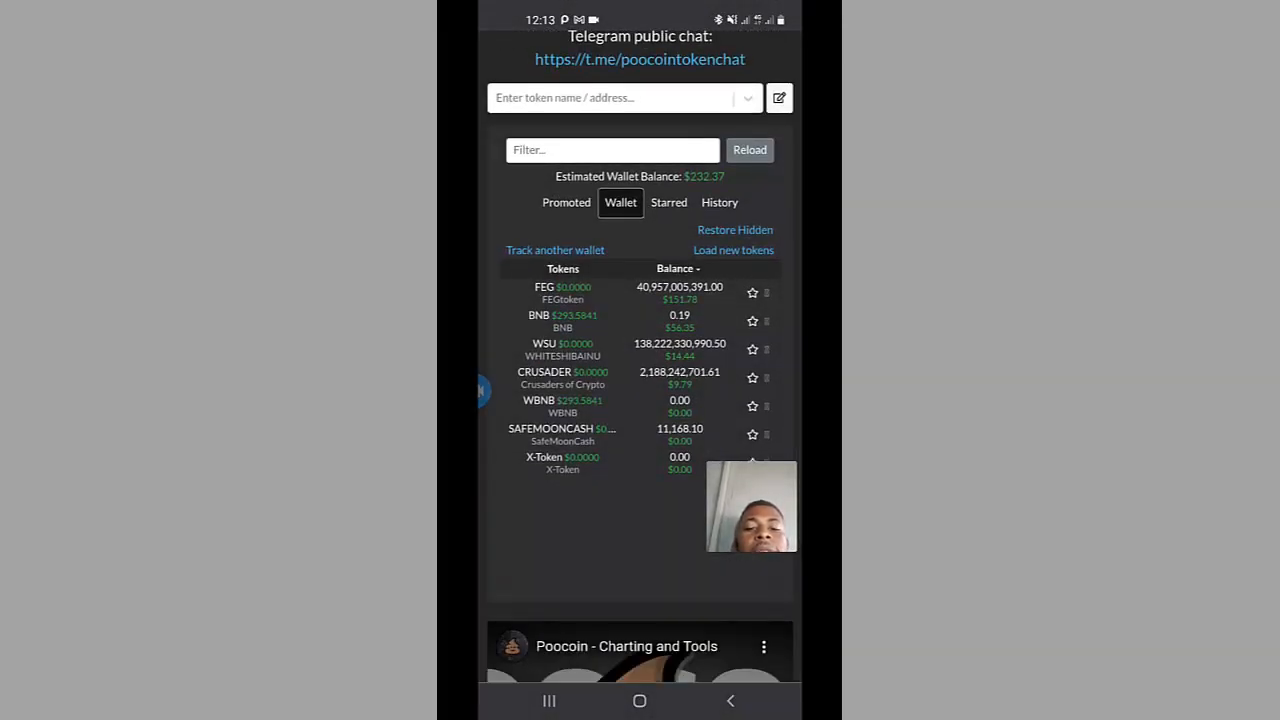
scroll(down, 3)
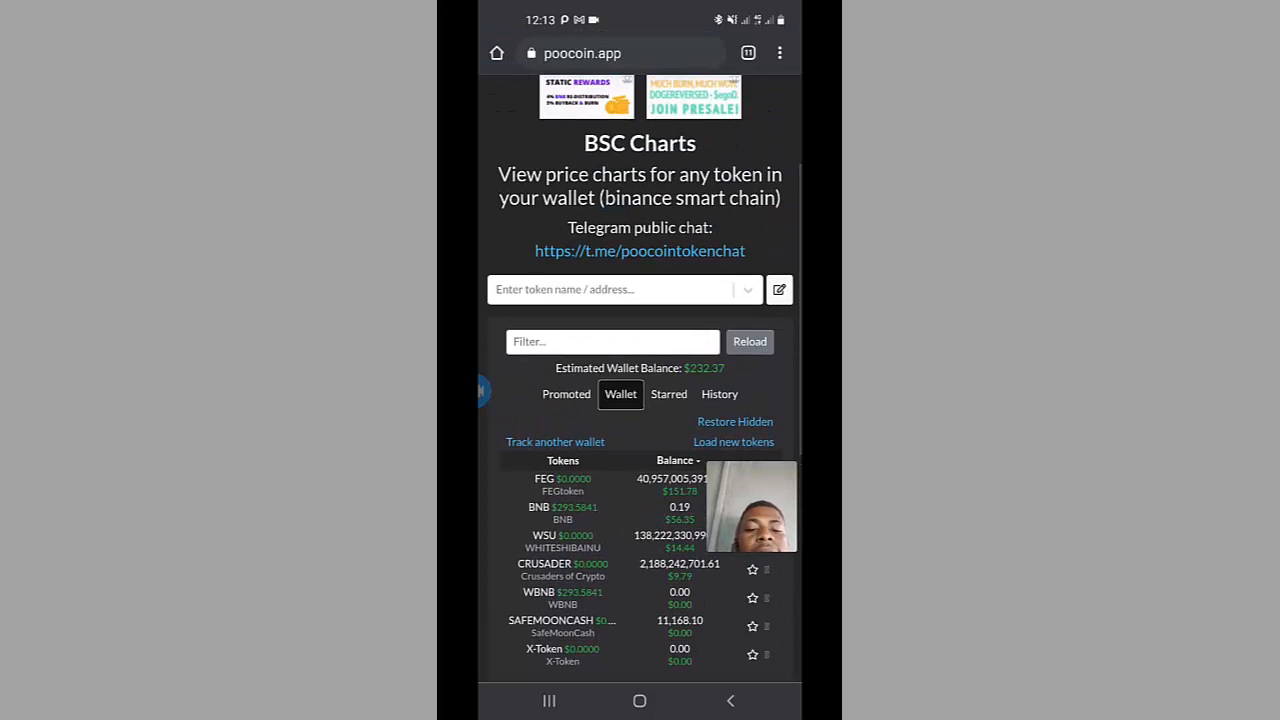
scroll(up, 3)
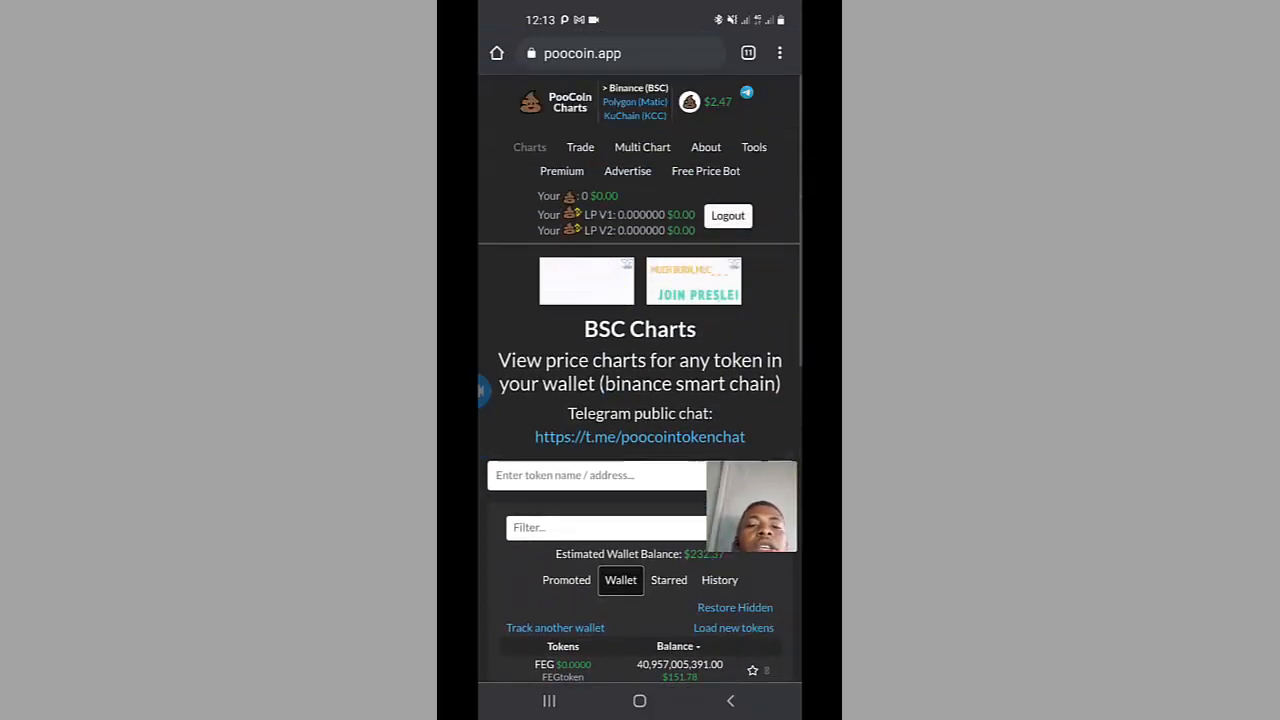